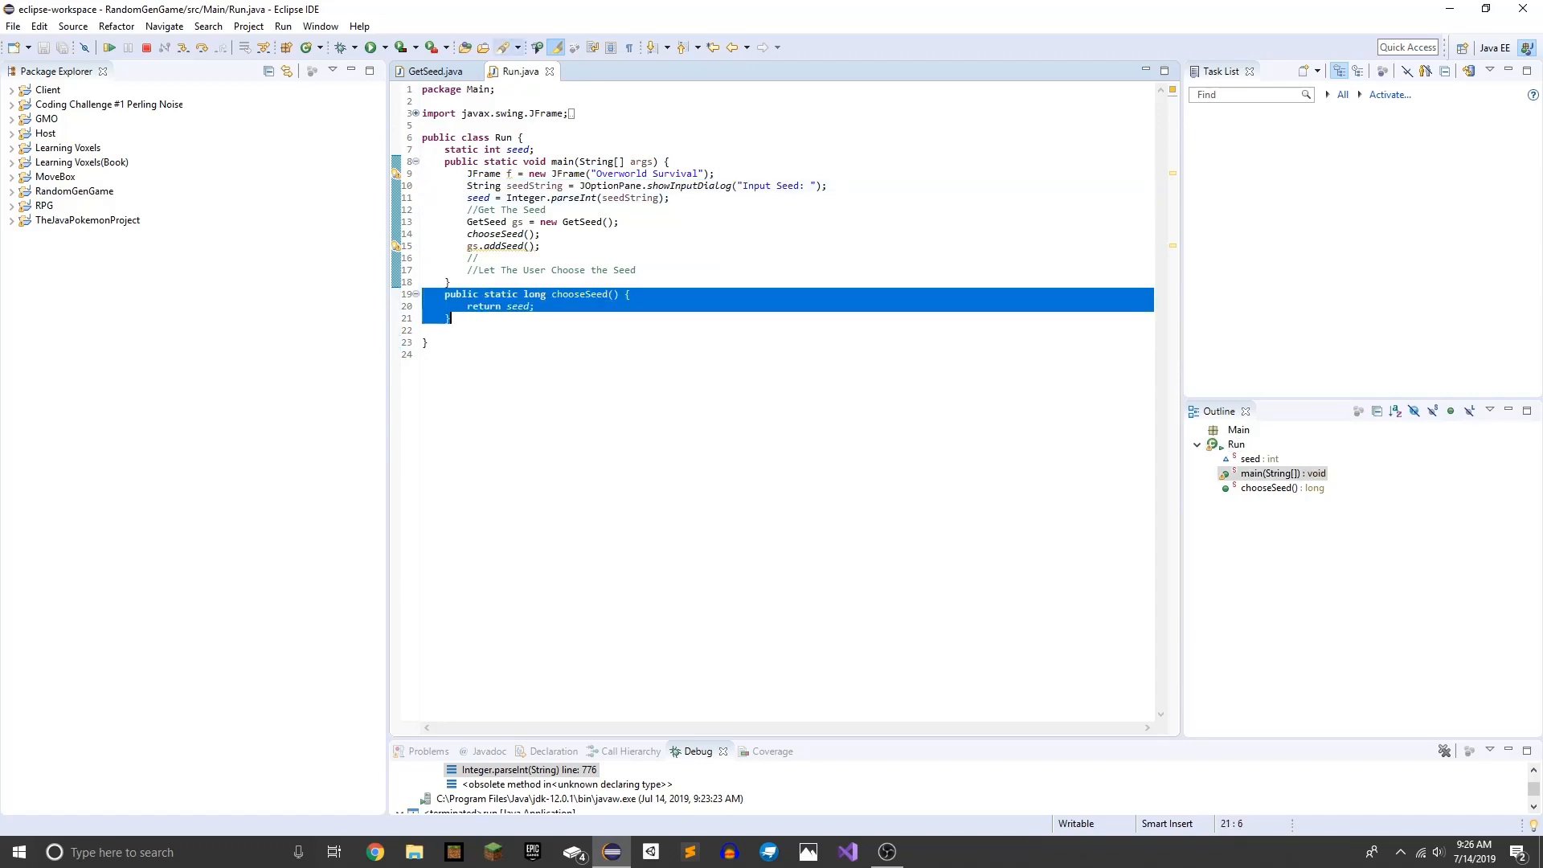
Step: Switch the editor from Run.java to the GetSeed.java source
click(430, 71)
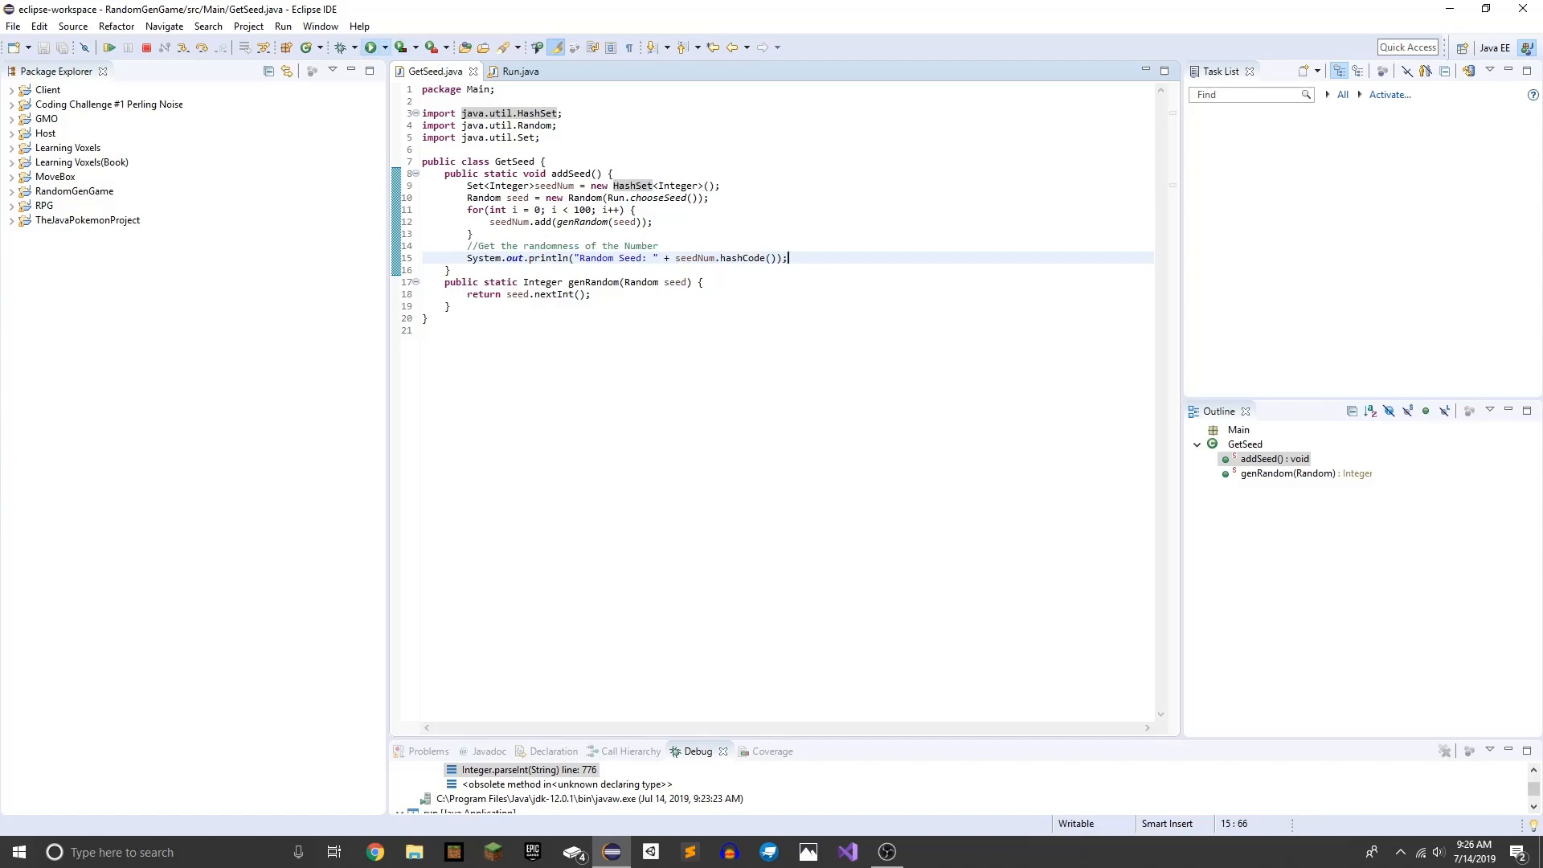
Step: Run GetSeed with seed 7722 and record the printed hash as comment //364770076
click(368, 47)
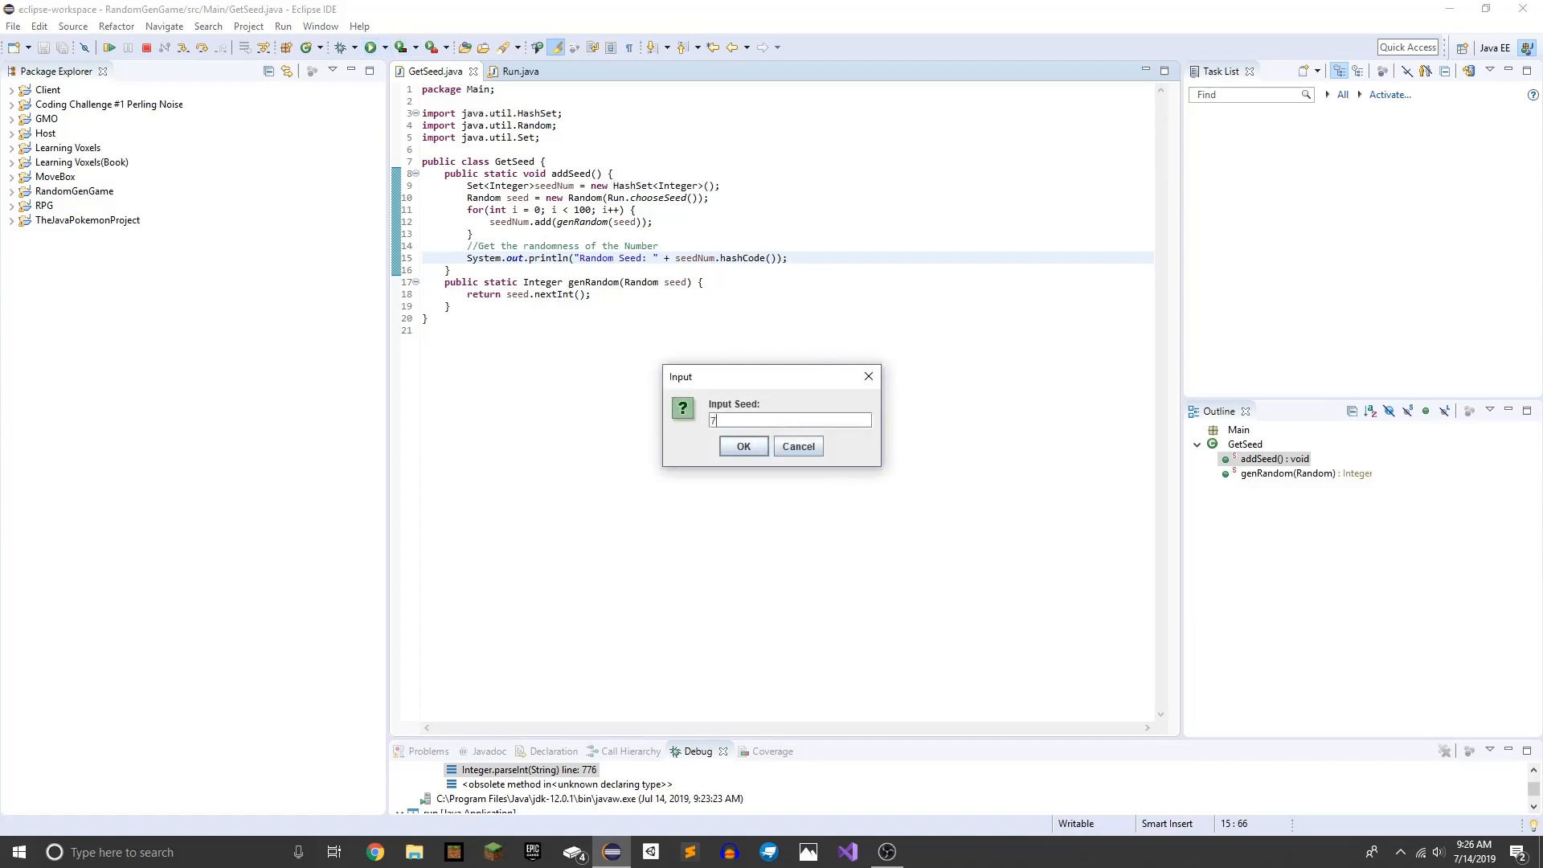
text(722)
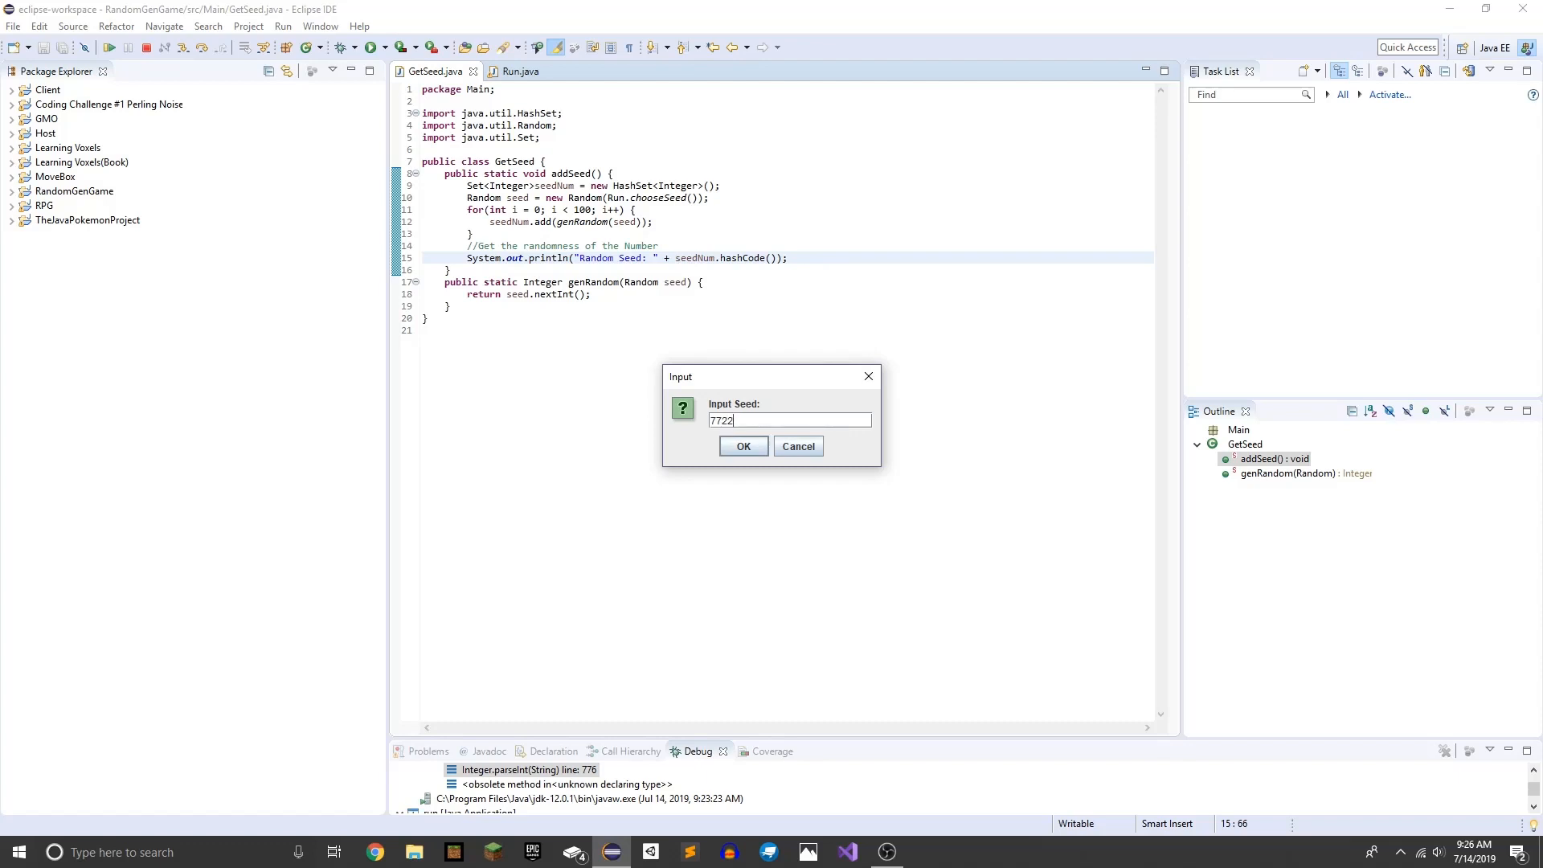
click(742, 446)
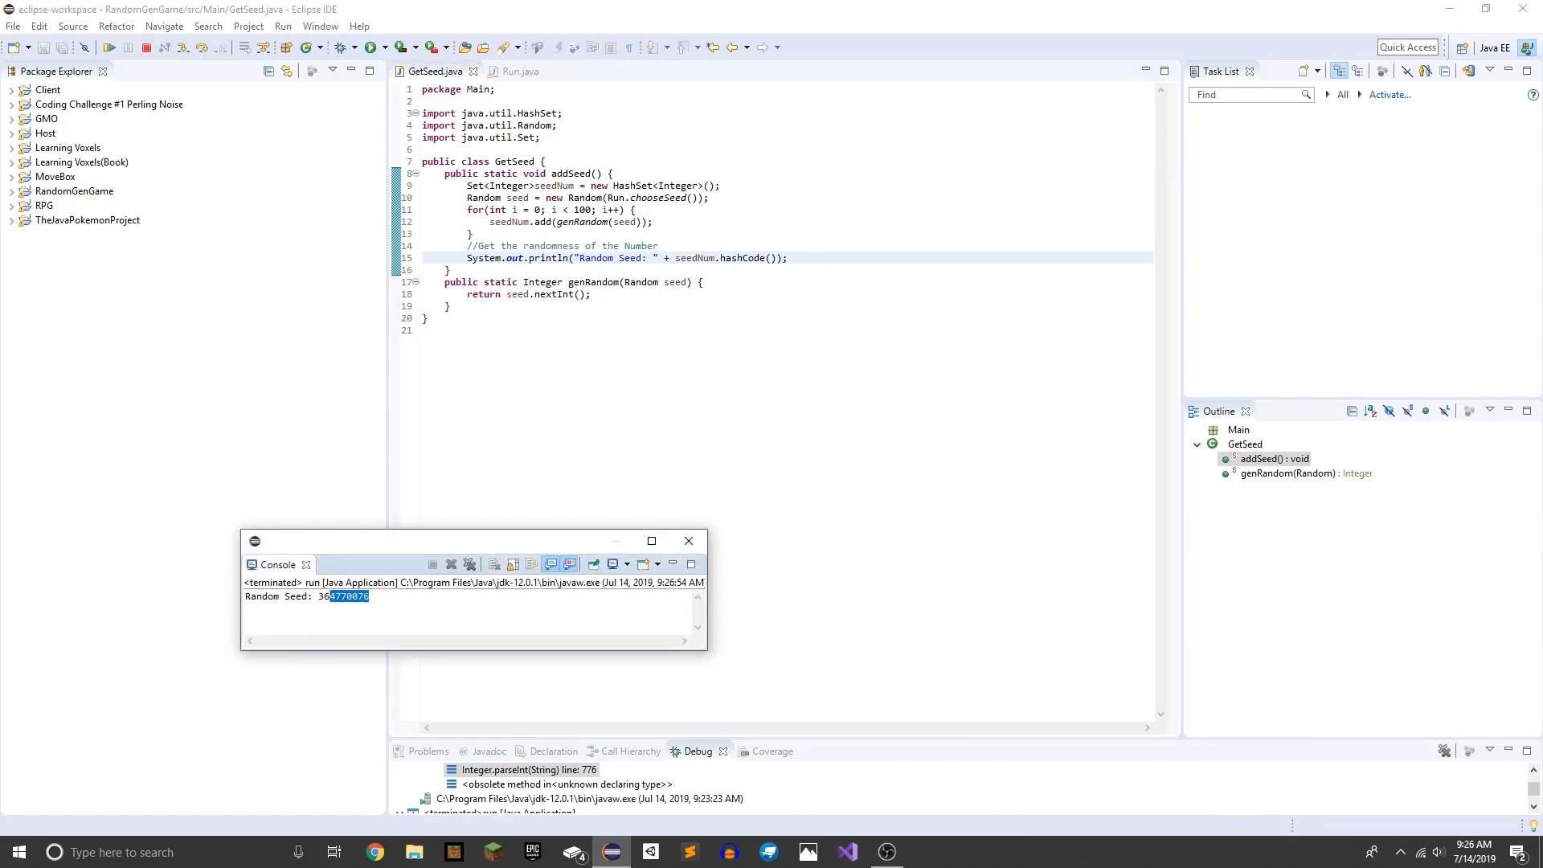
key(Enter)
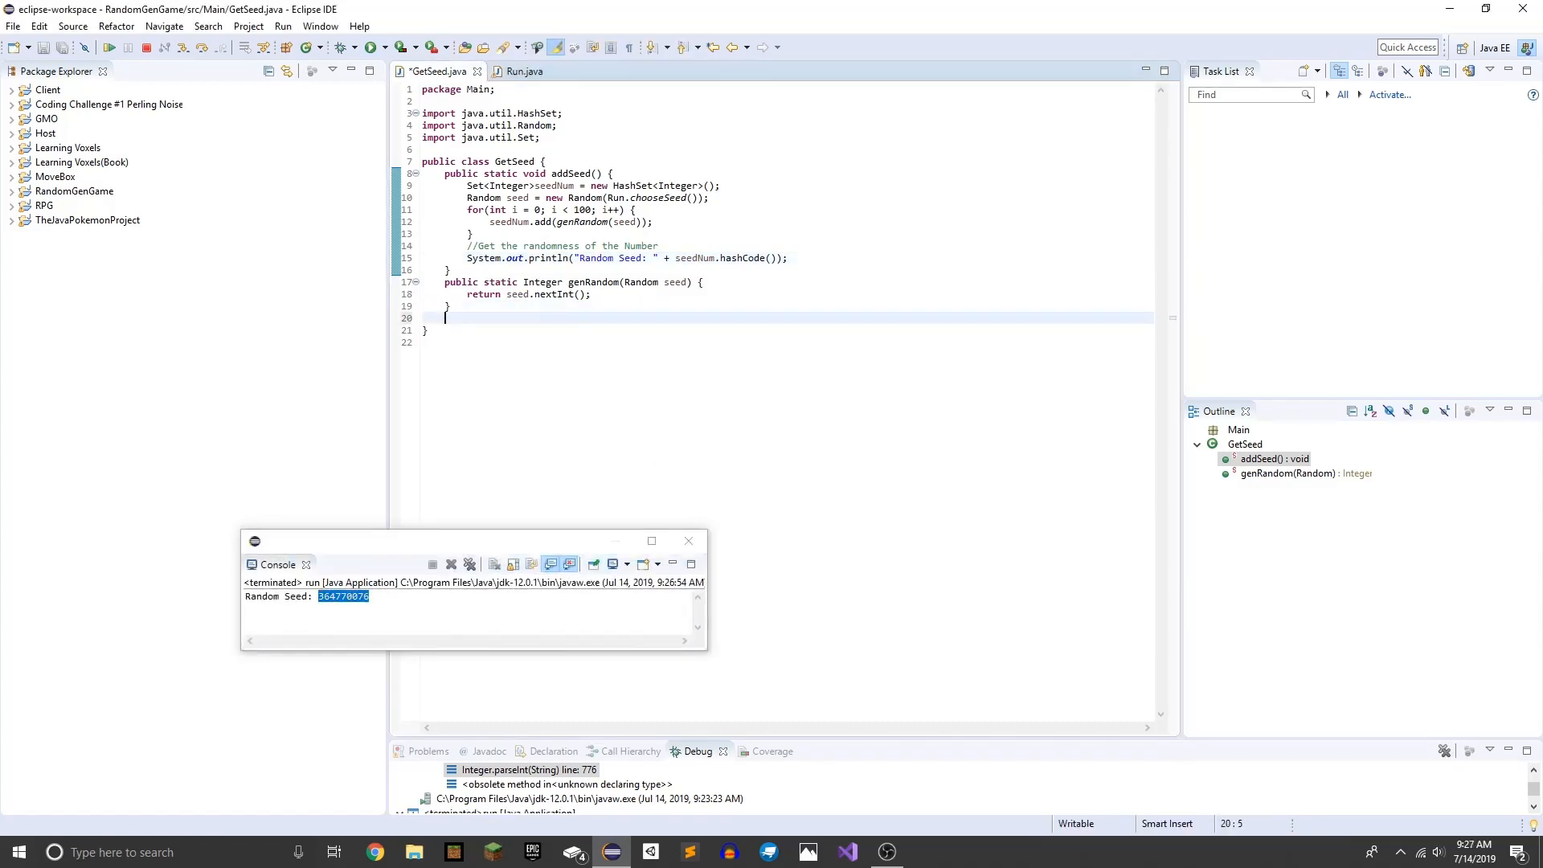
text(//364770076)
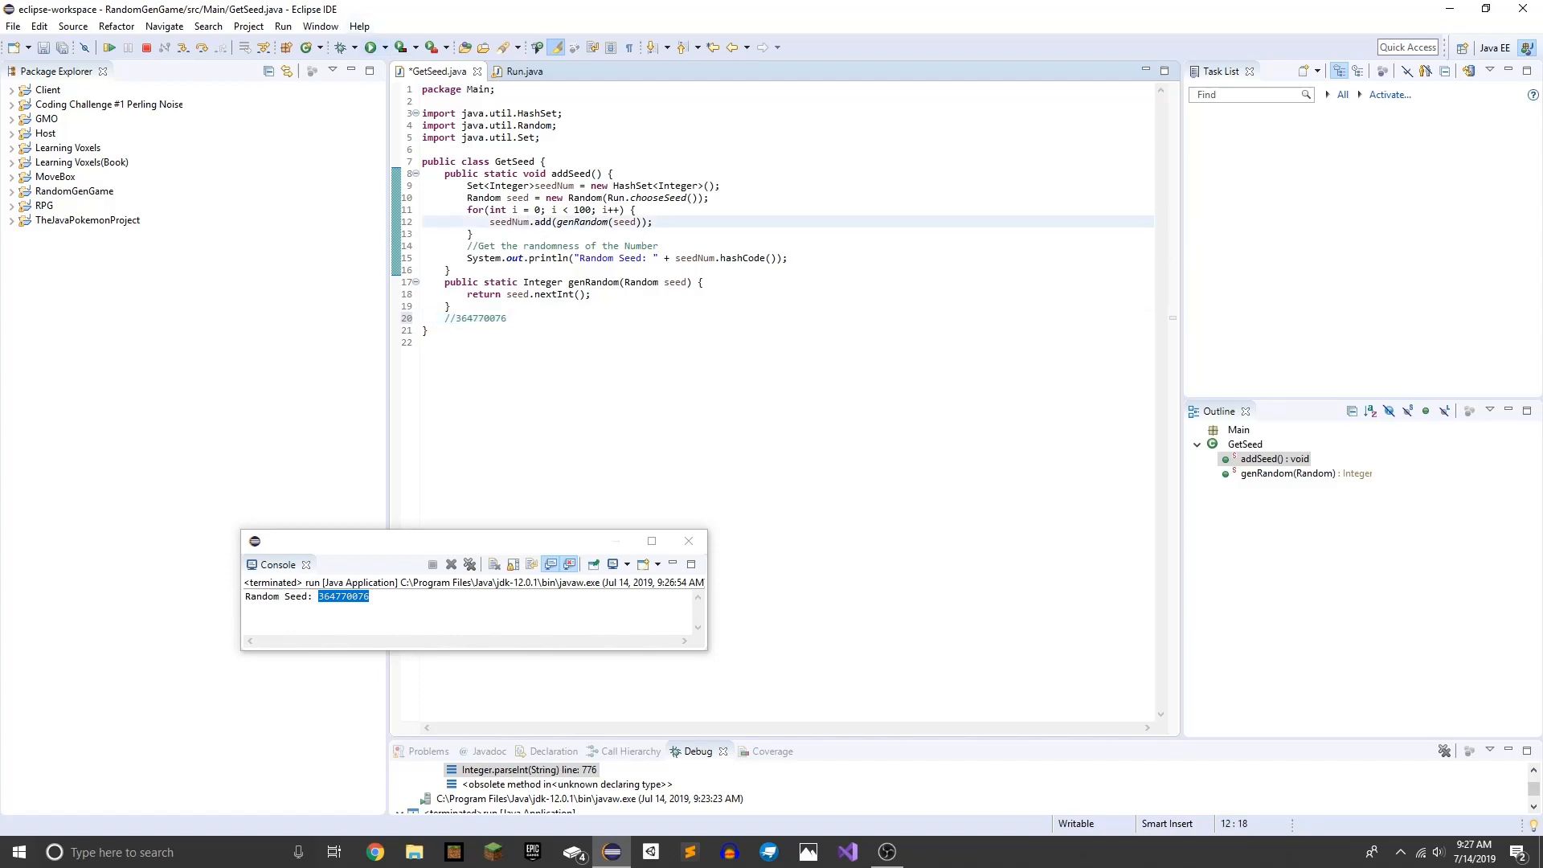
Step: Rerun GetSeed with seed 7722 and add its hash 78524436 as a second // comment line
click(358, 46)
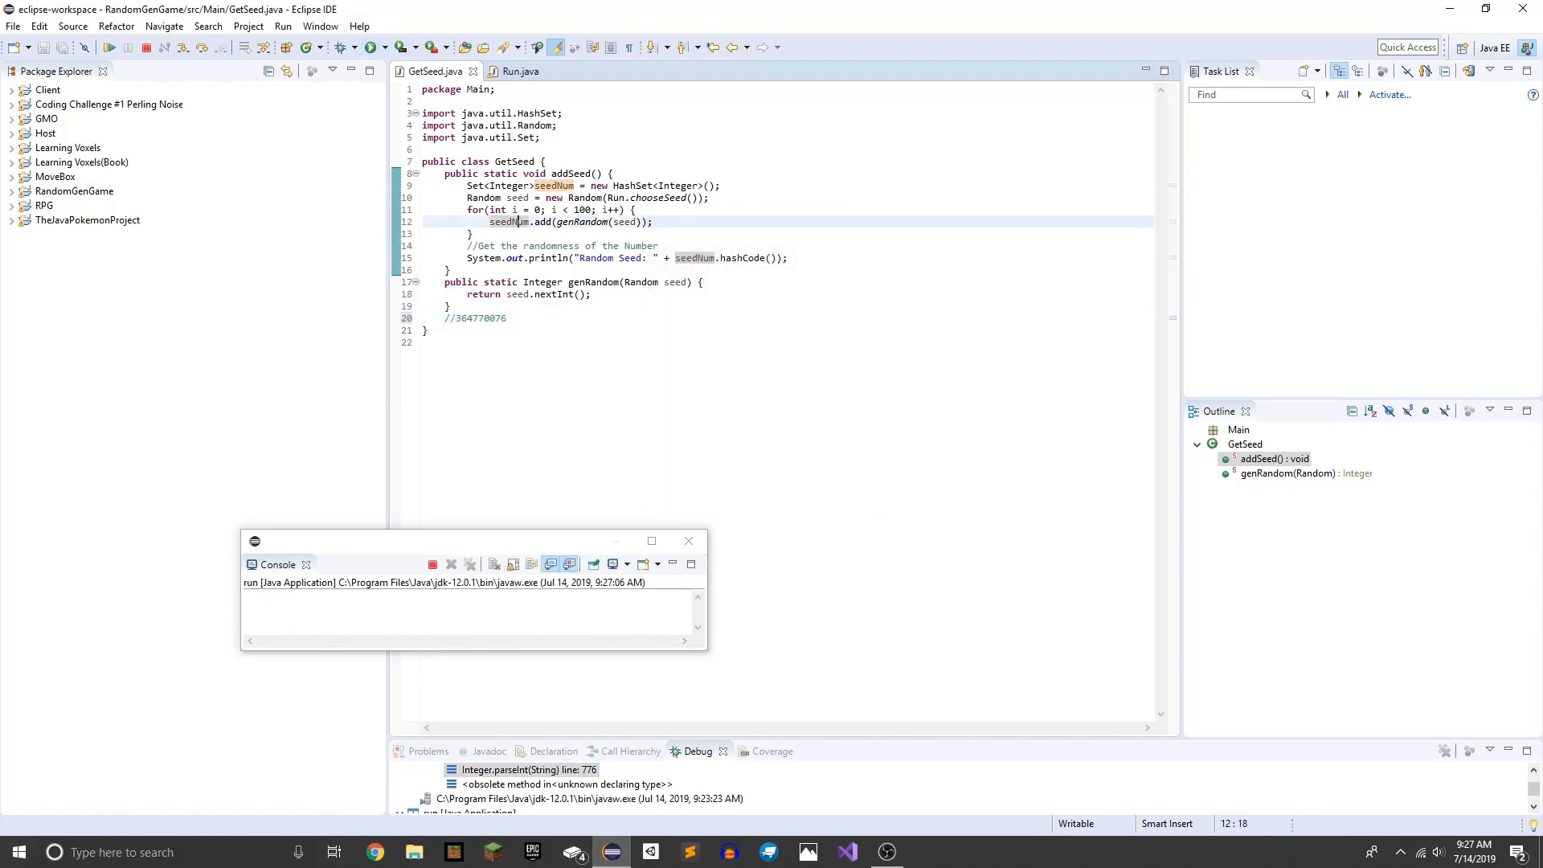
text(7722)
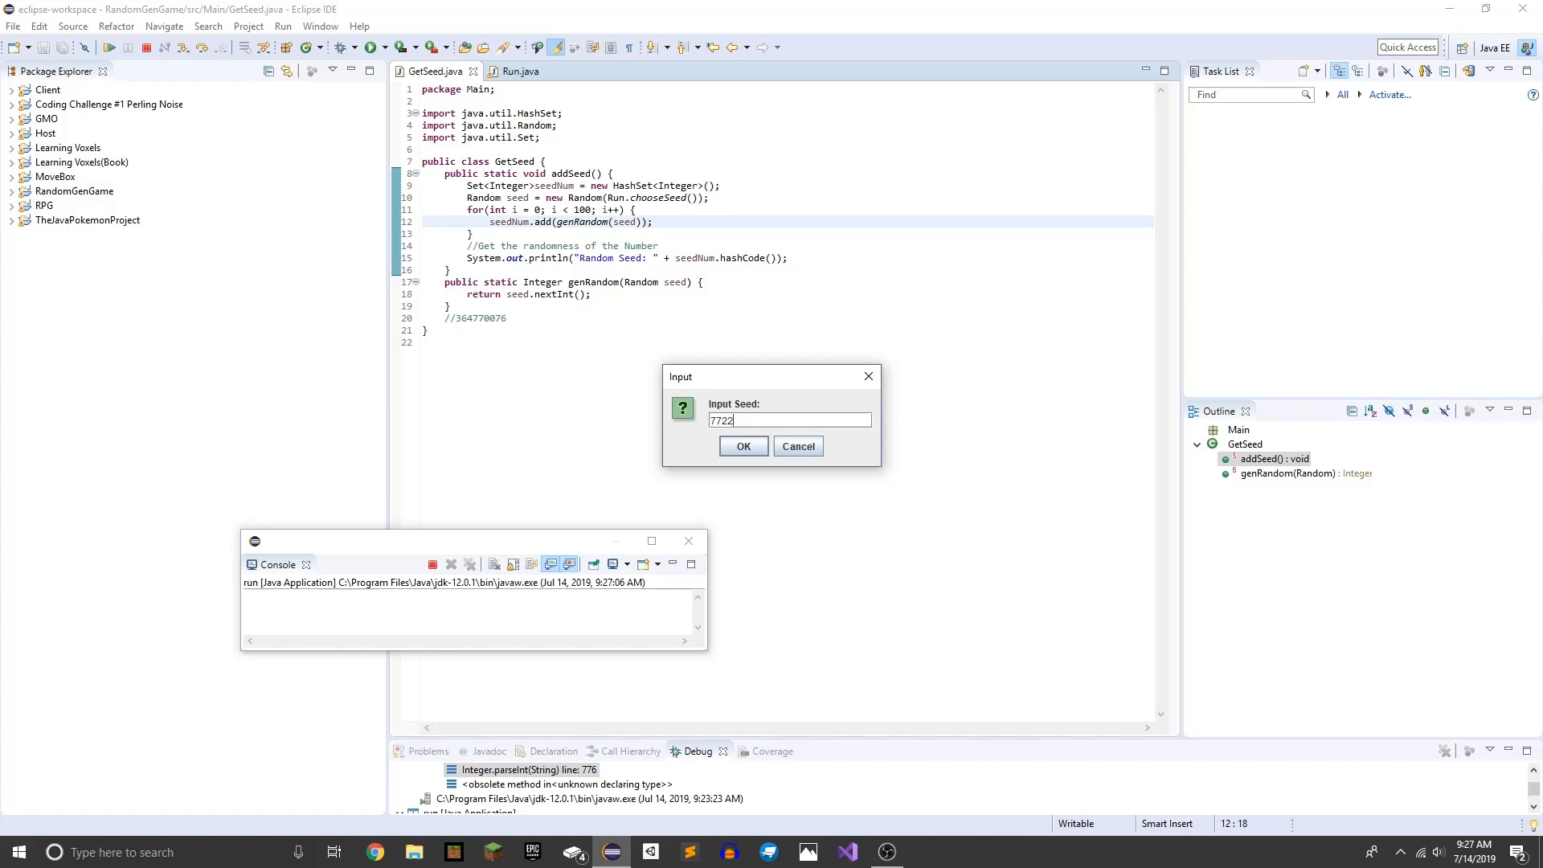
click(742, 445)
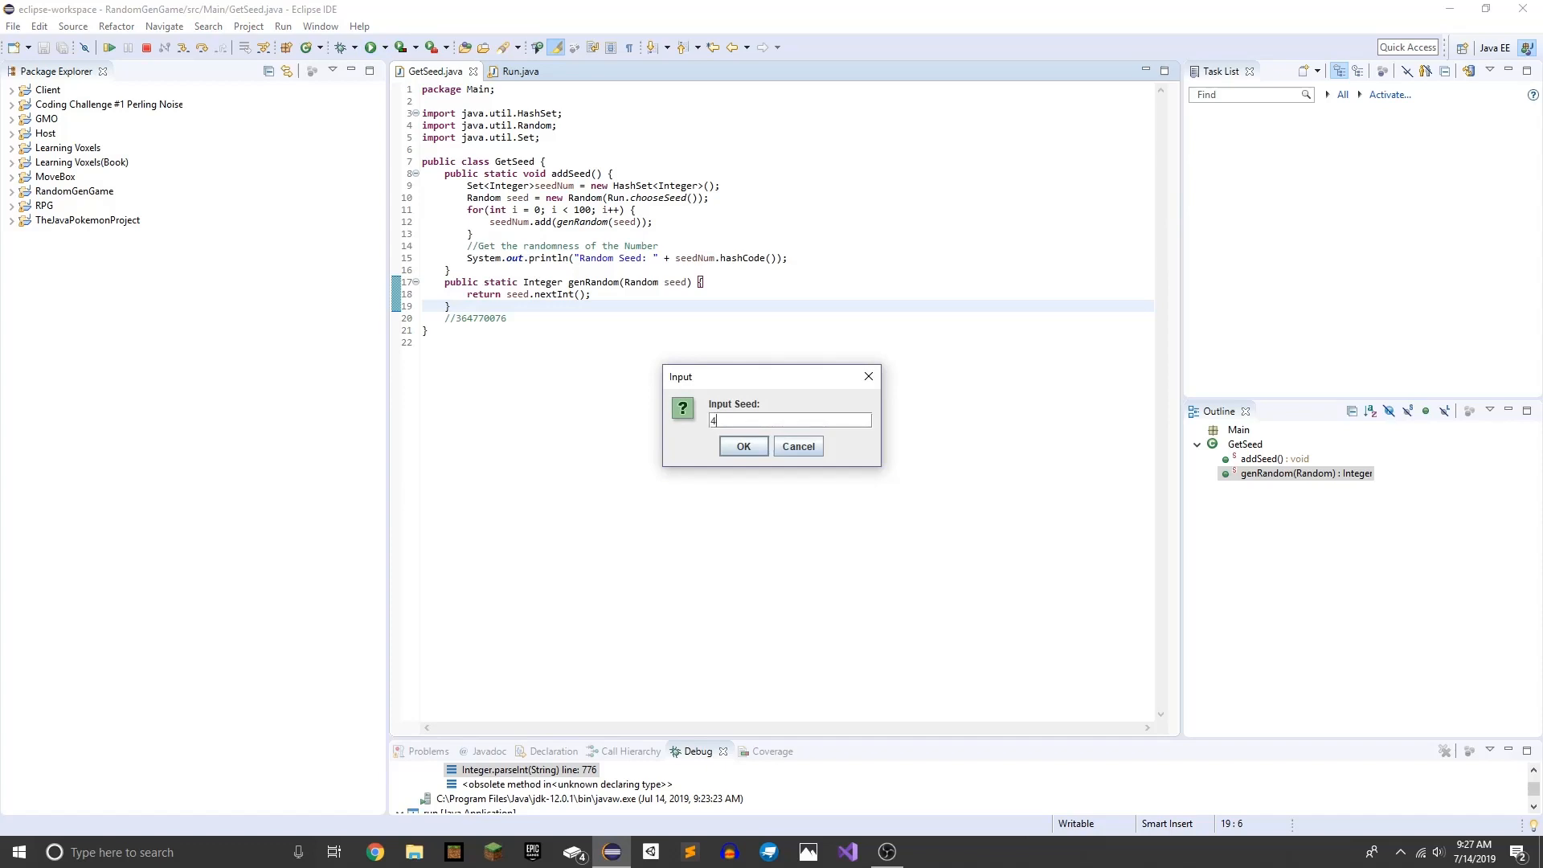
click(743, 445)
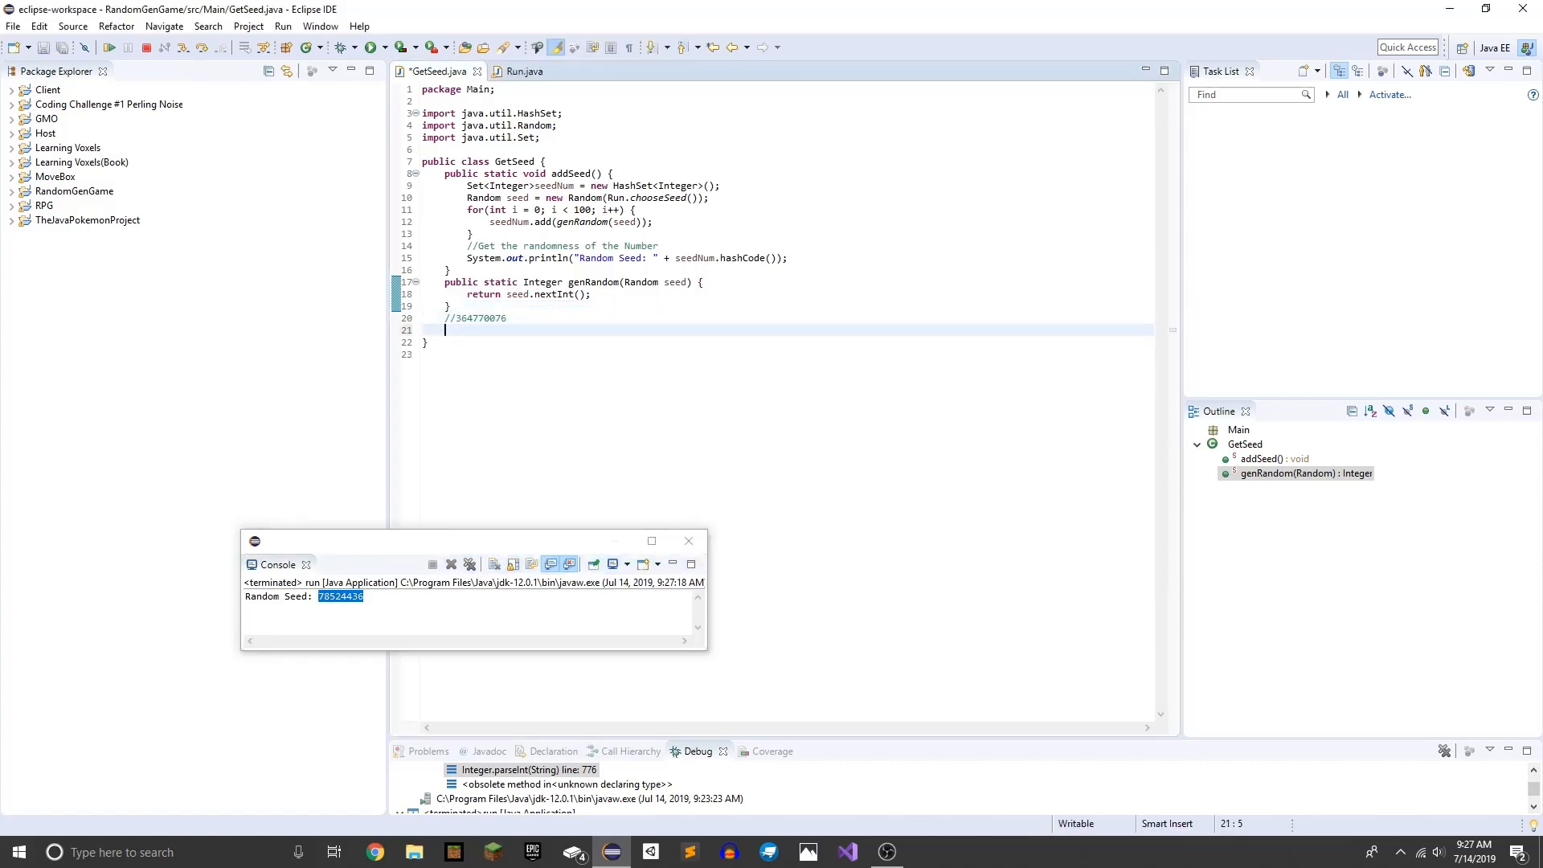
text(78524436)
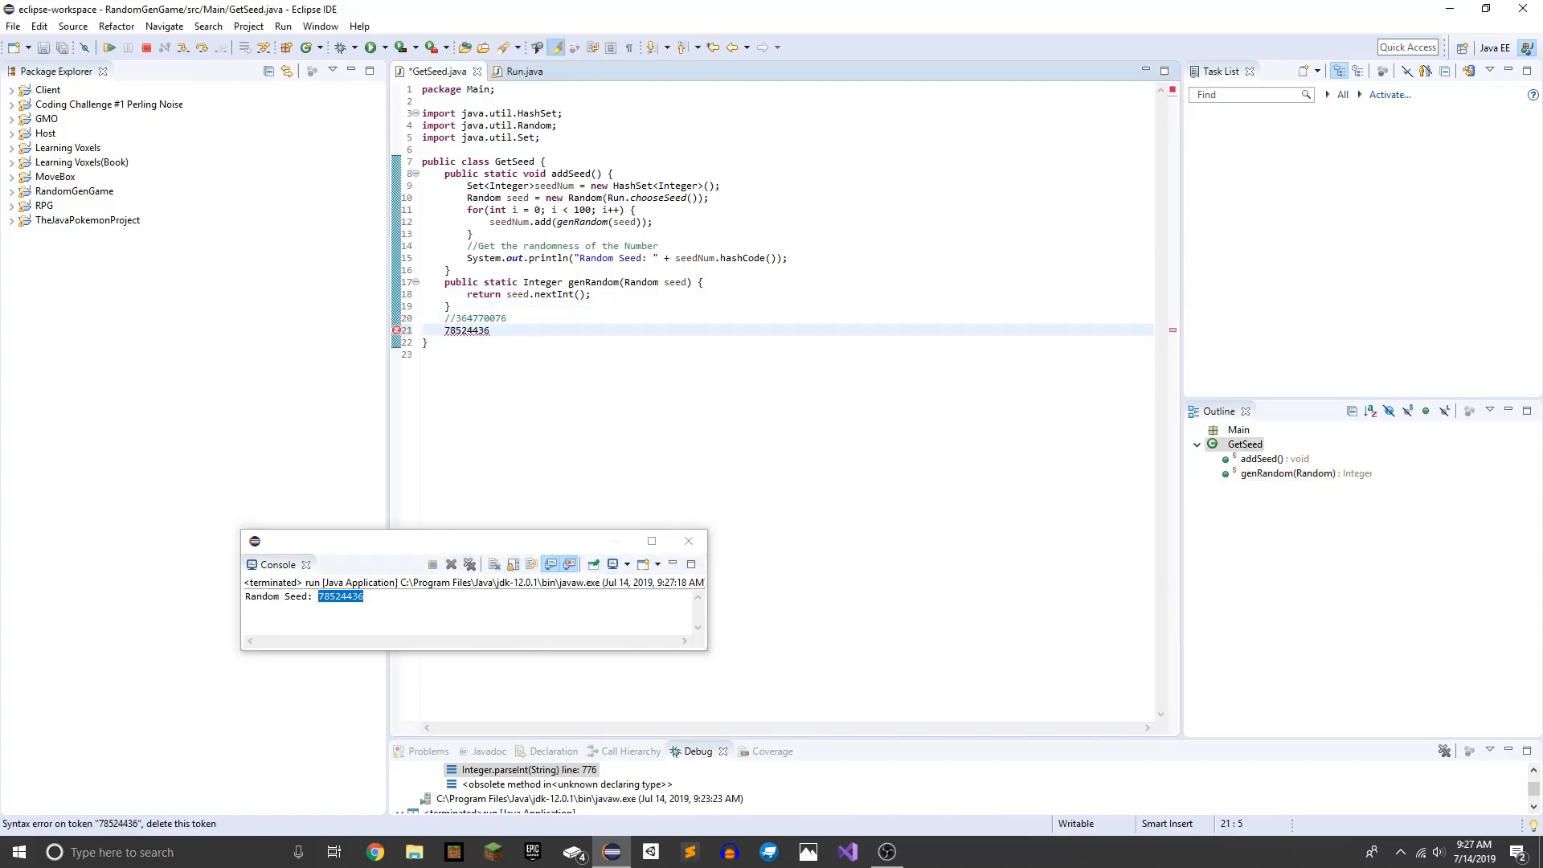
text(//)
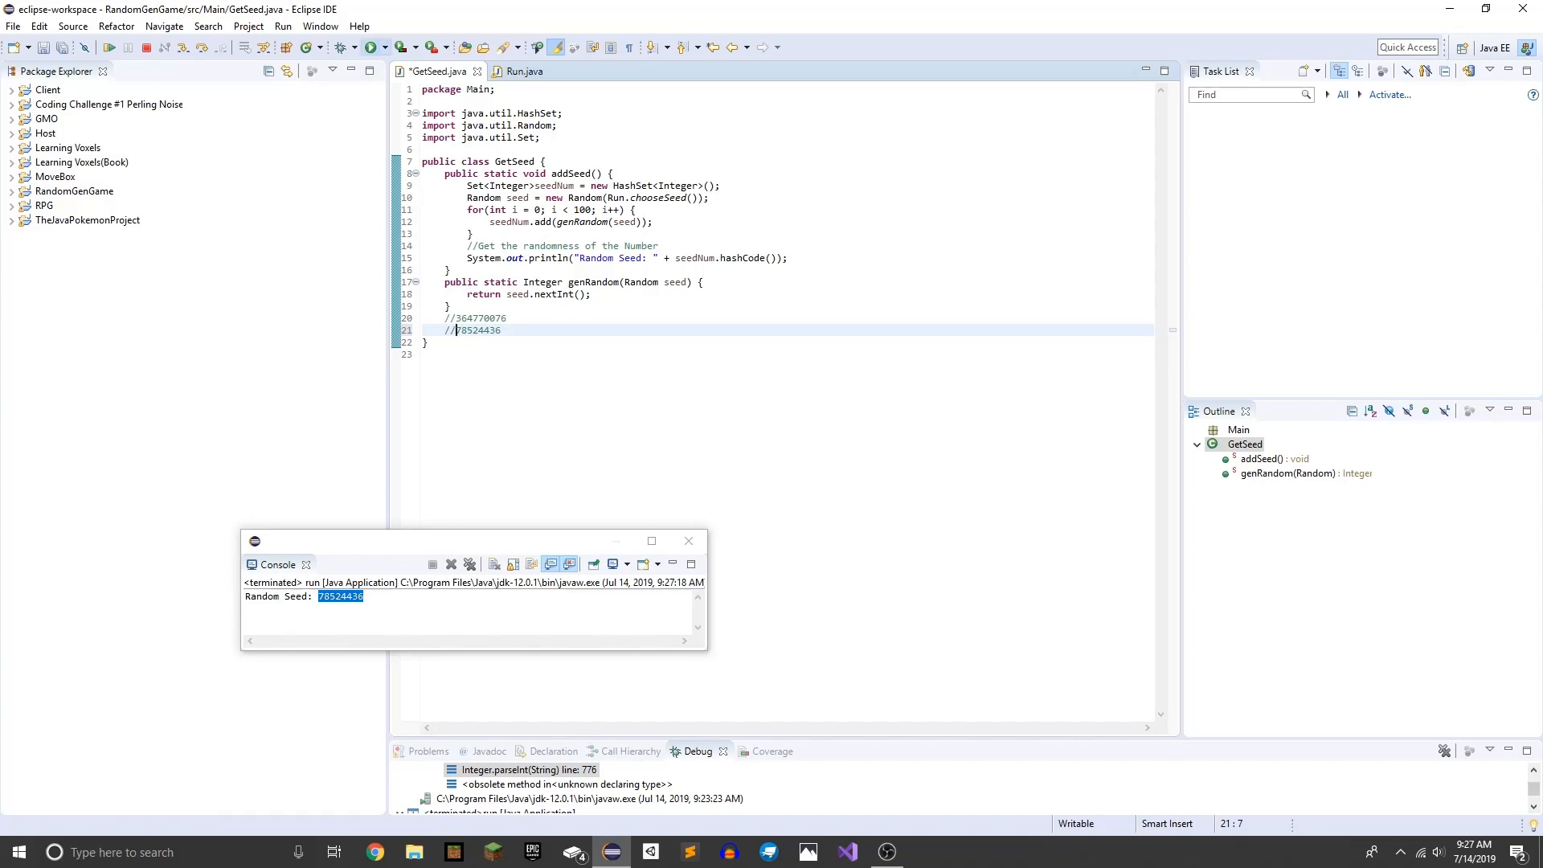
click(360, 47)
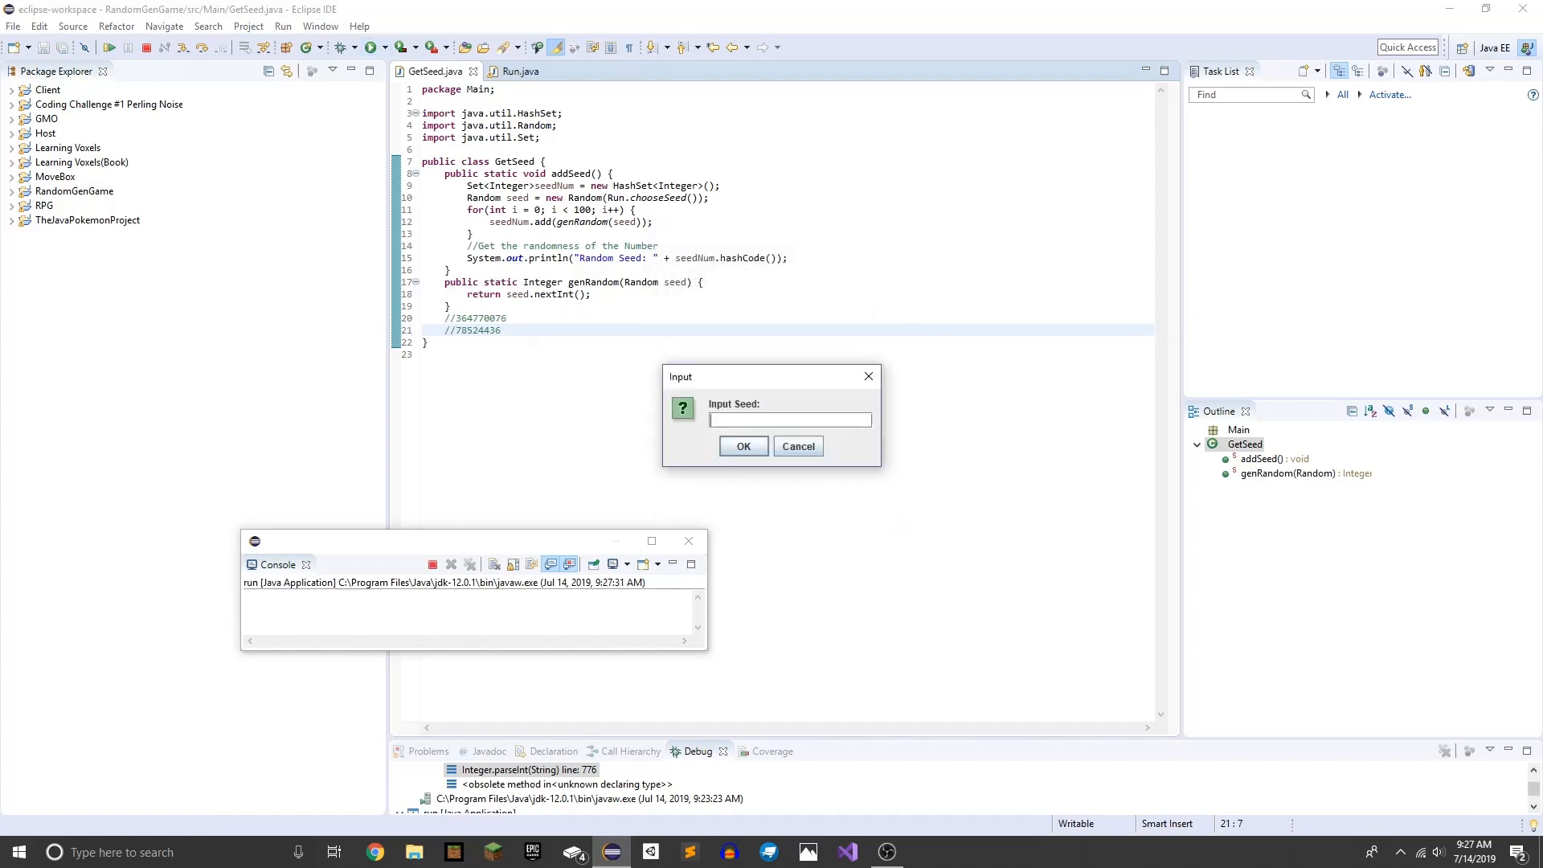
text(999)
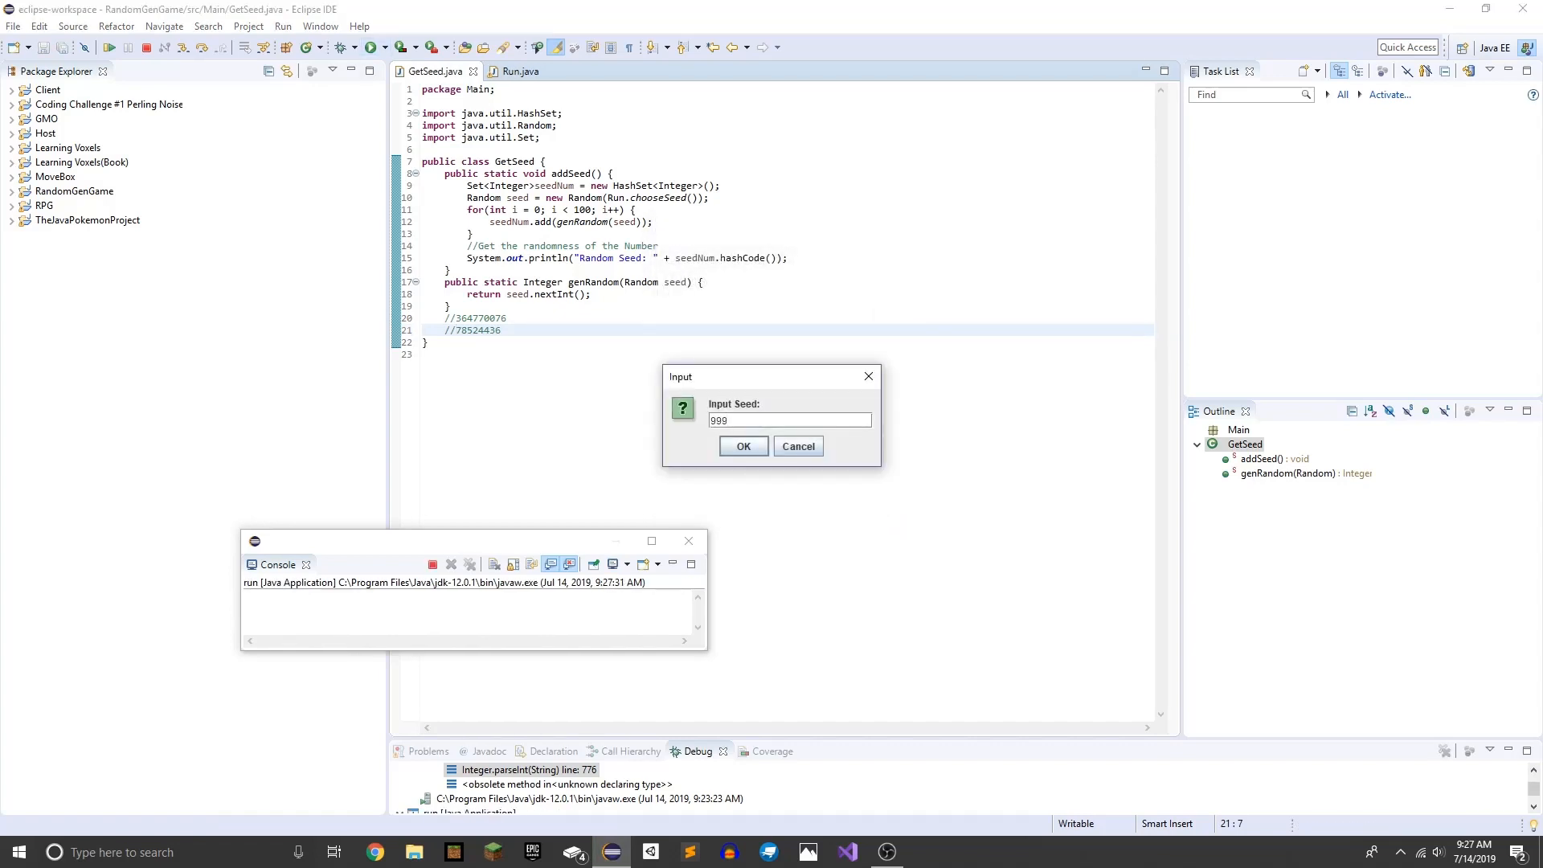
text(234)
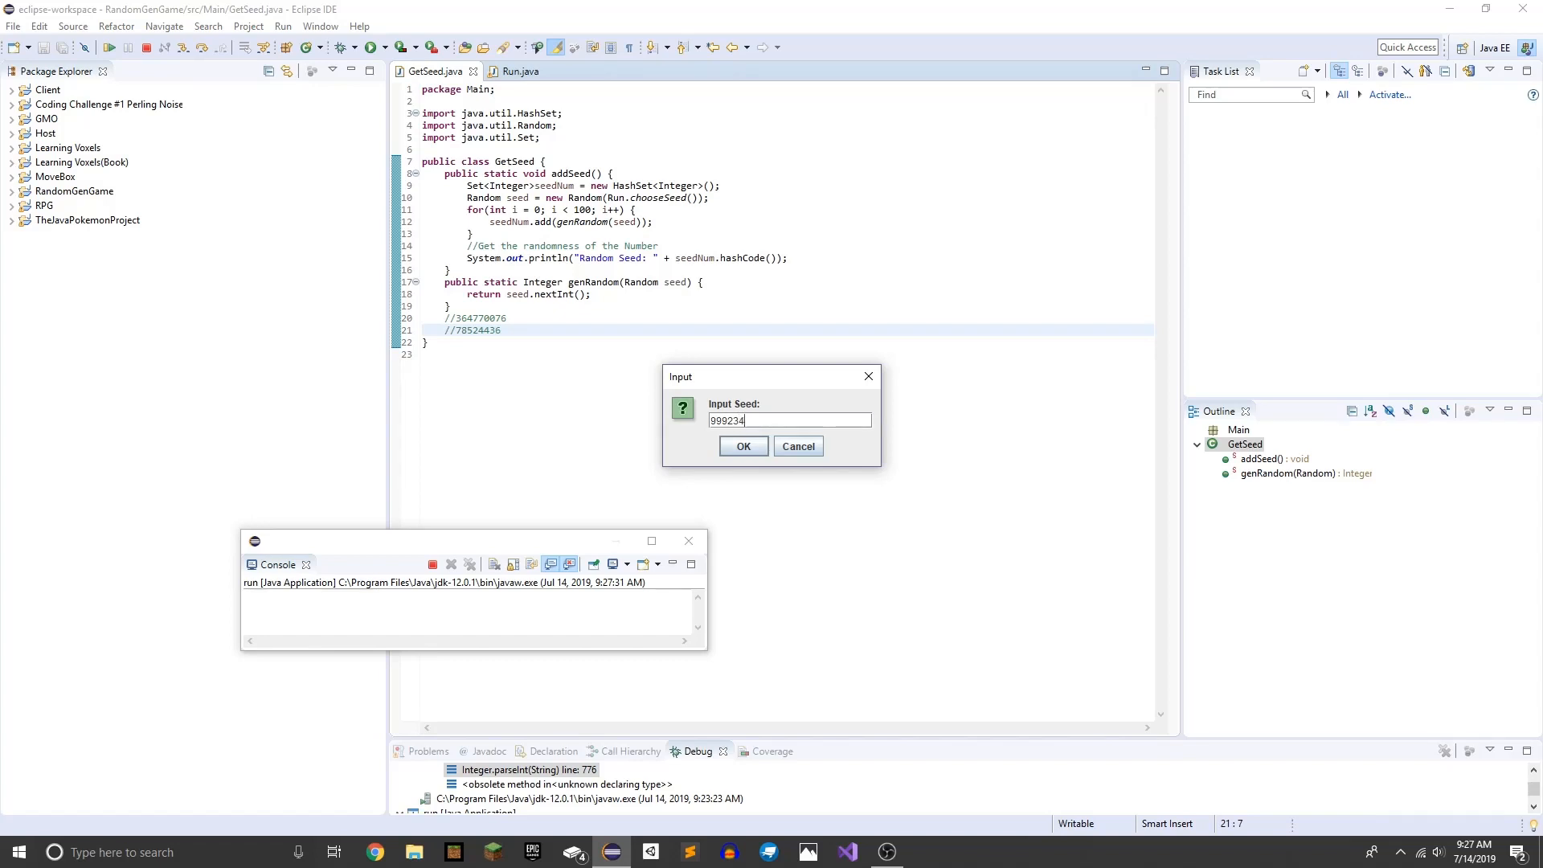
click(742, 445)
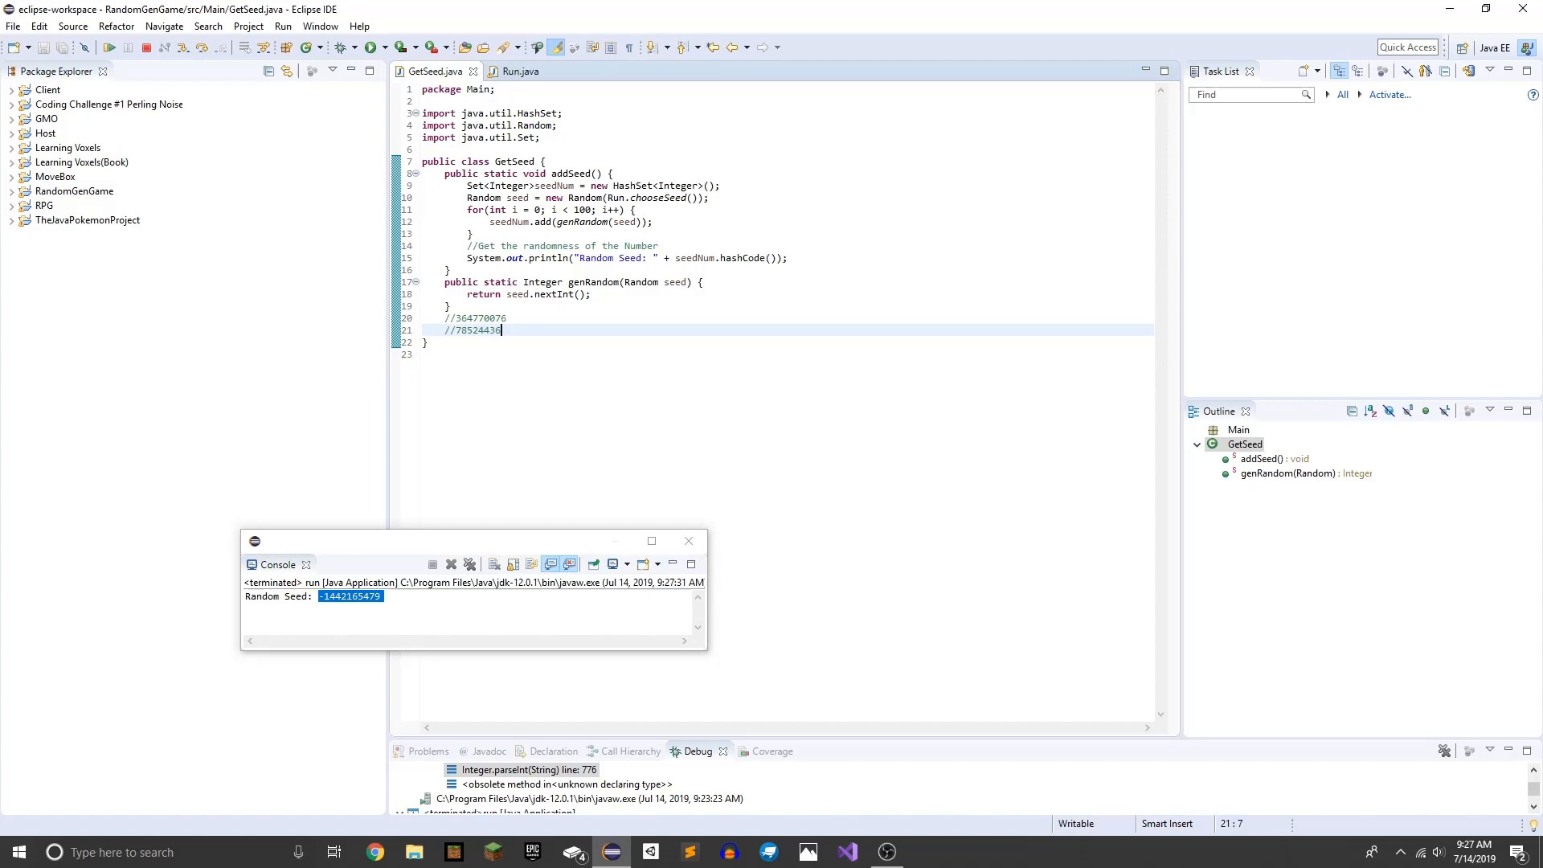
text(-1442165479)
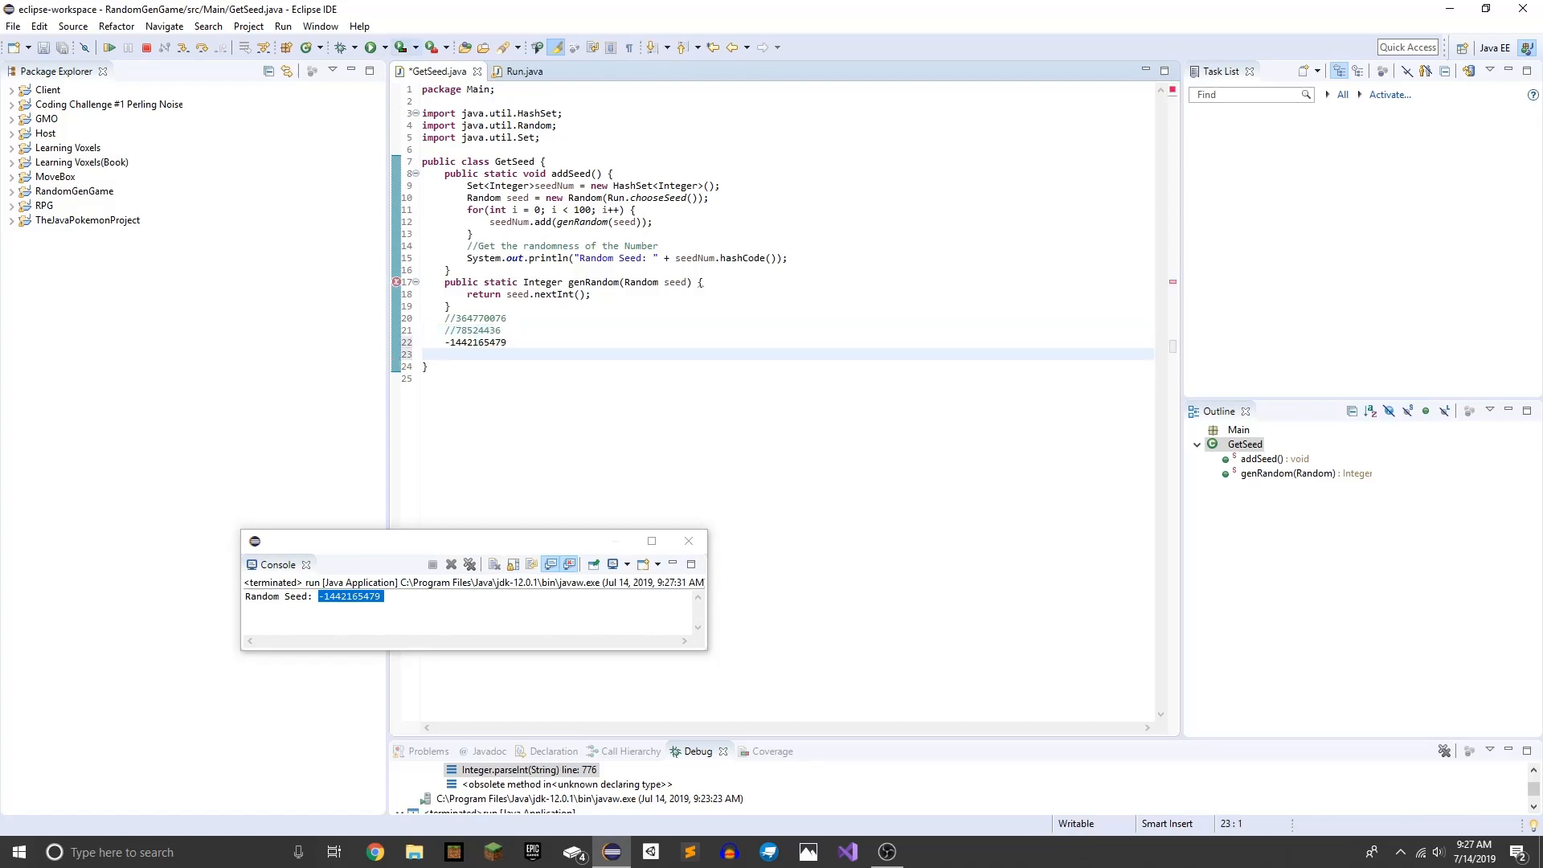
click(368, 47)
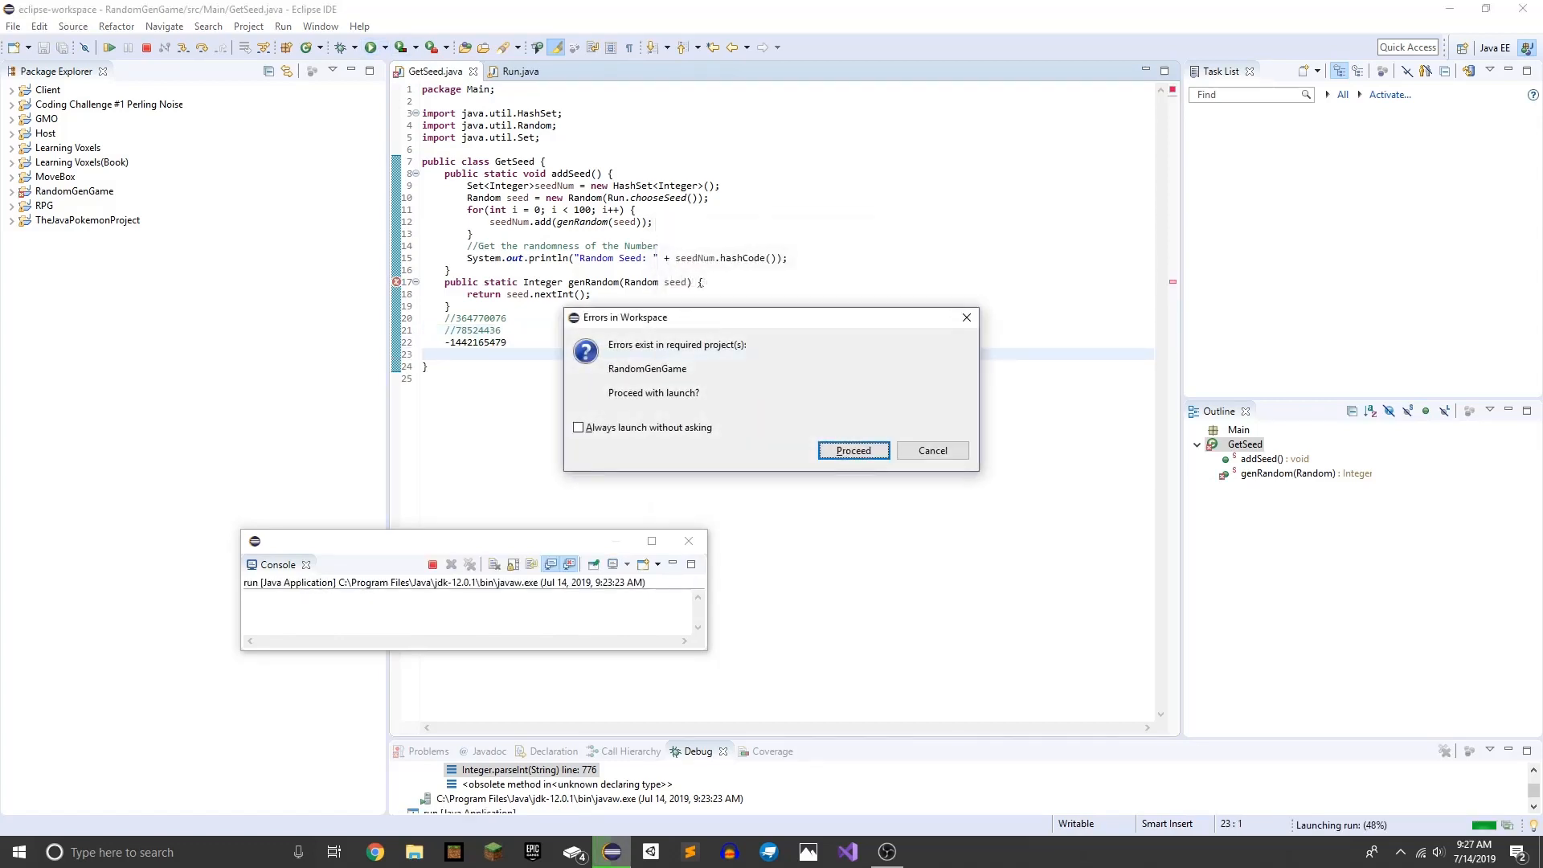
click(852, 450)
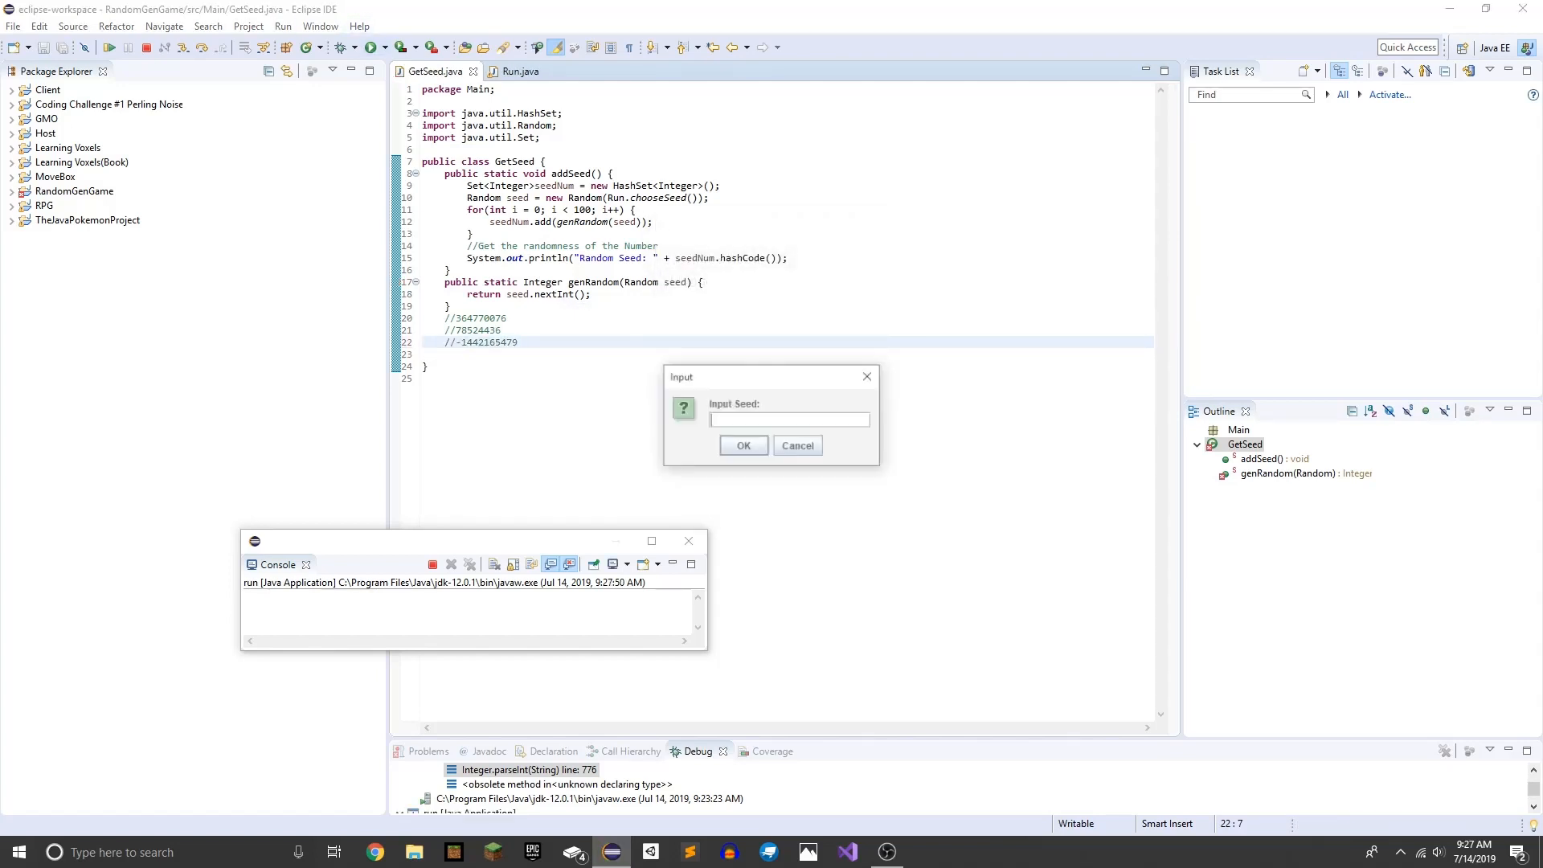
text(99923)
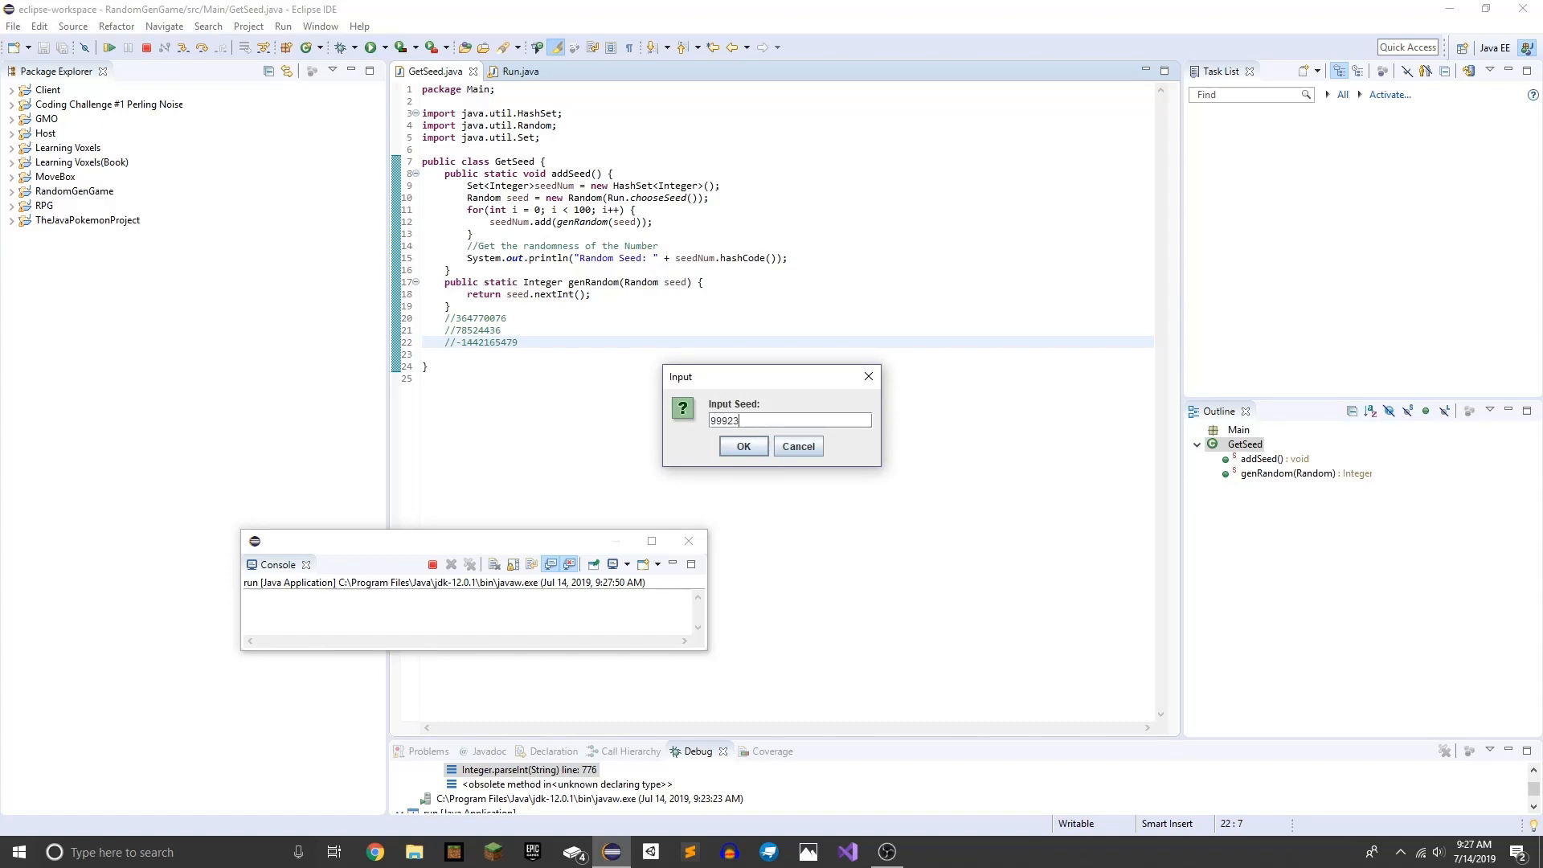
click(742, 446)
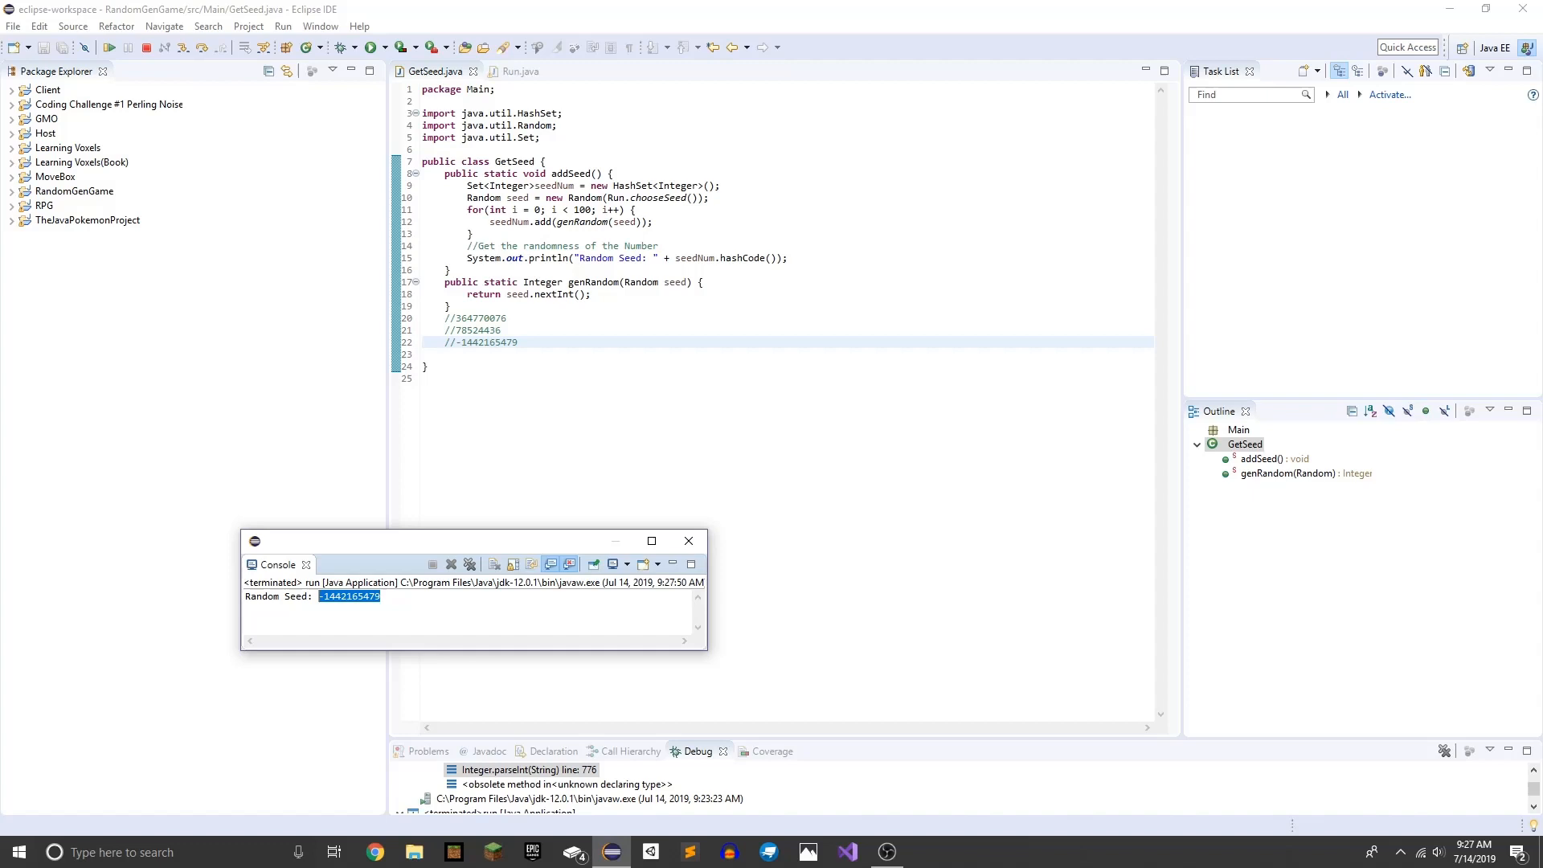
text(//)
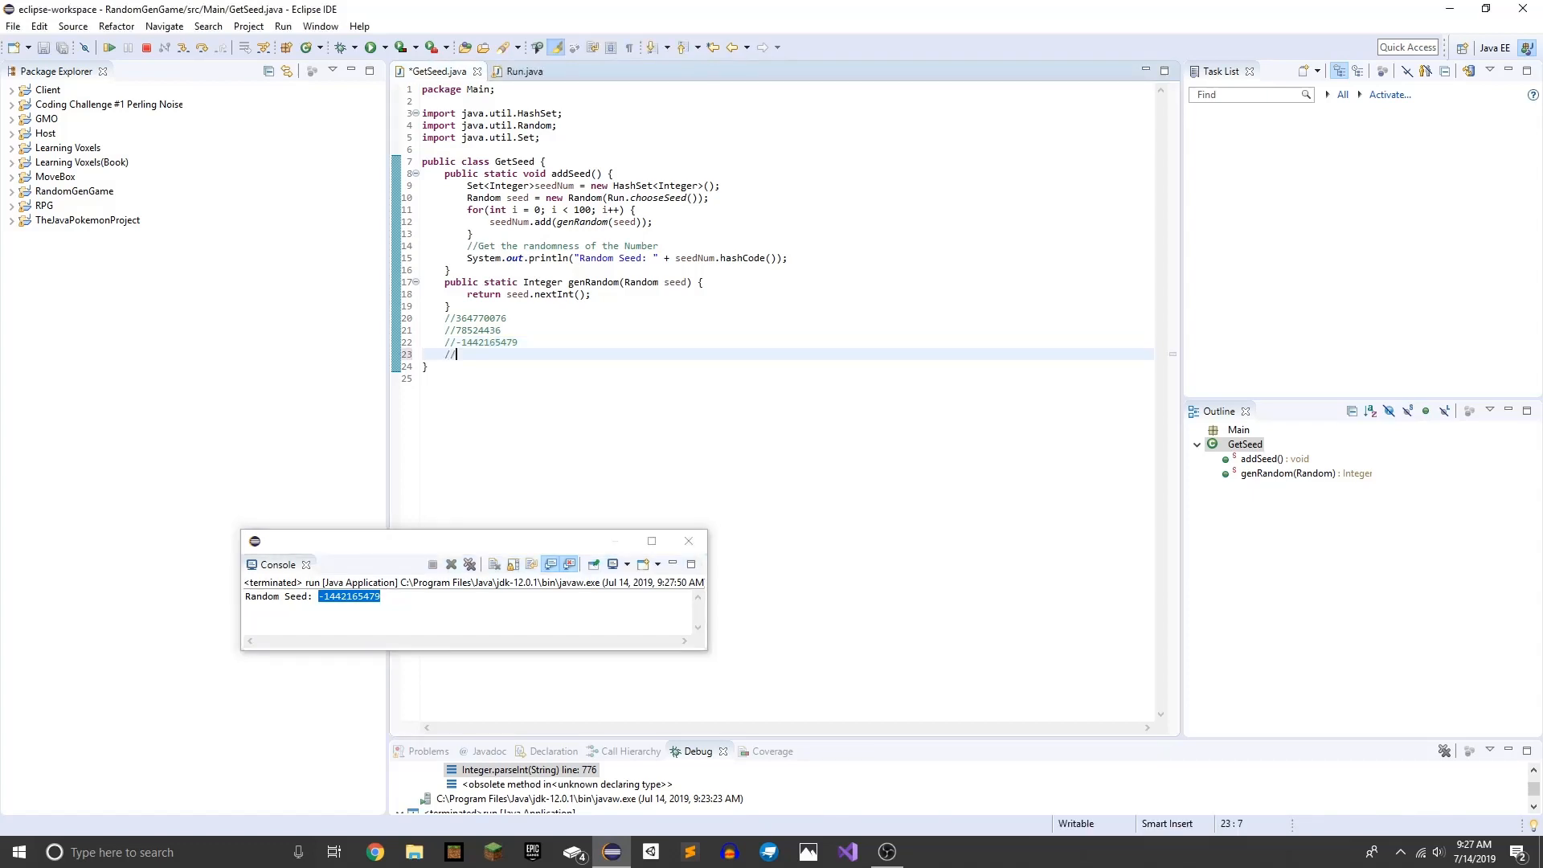